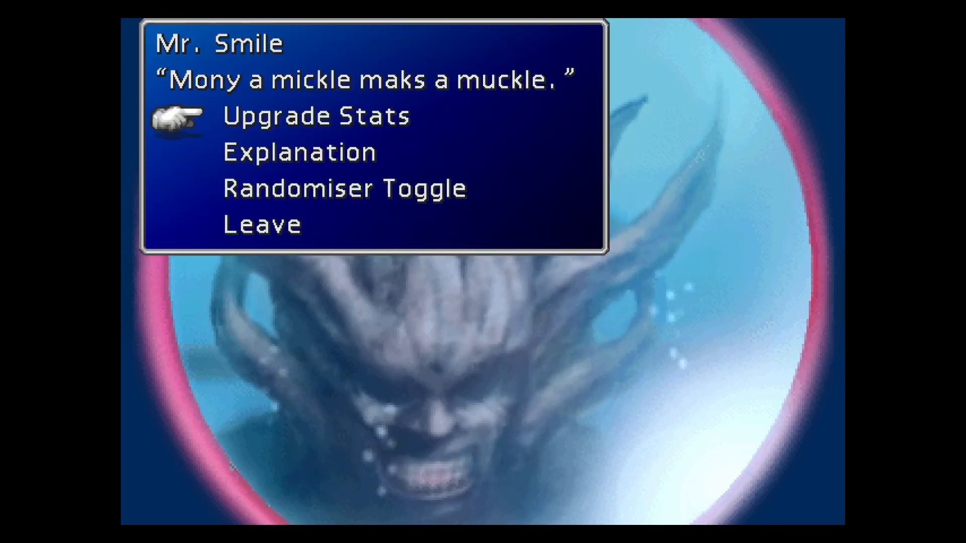
Choose Upgrade Stats, view the party rank list, then advance the Red XIII dialogue
click(316, 116)
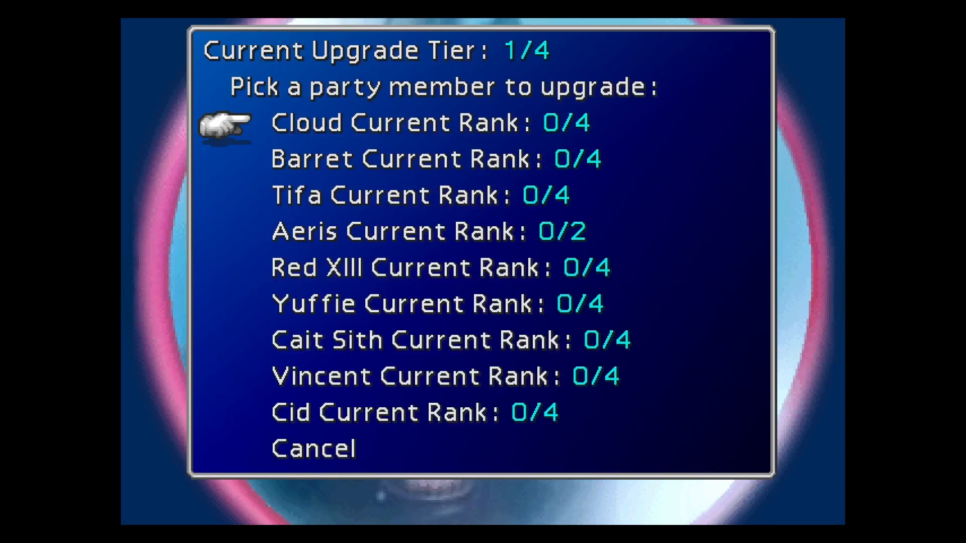
click(389, 122)
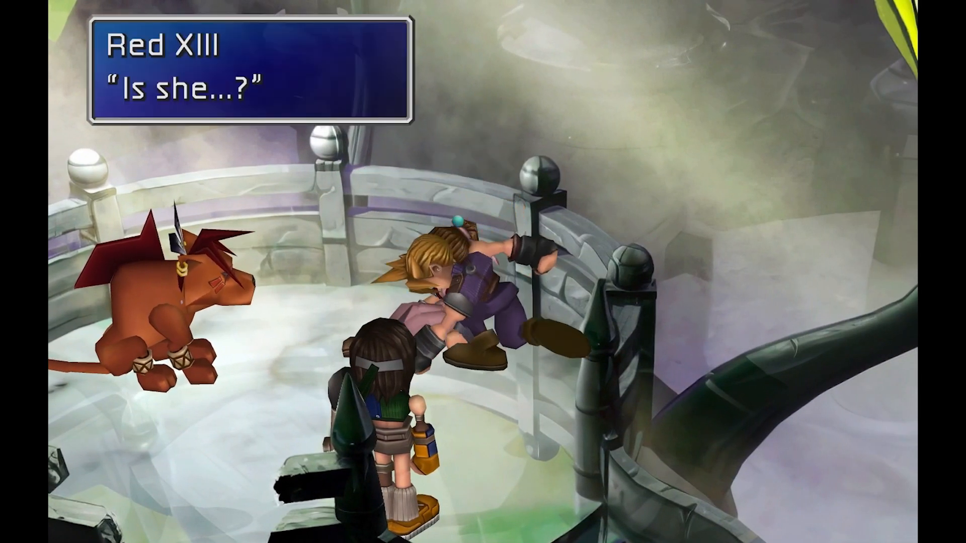
key(enter)
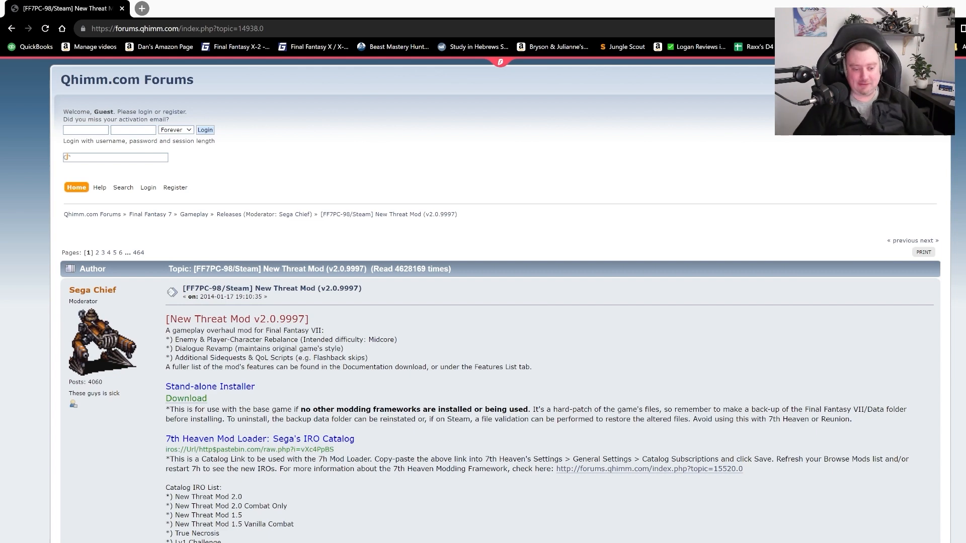
scroll(down, 3)
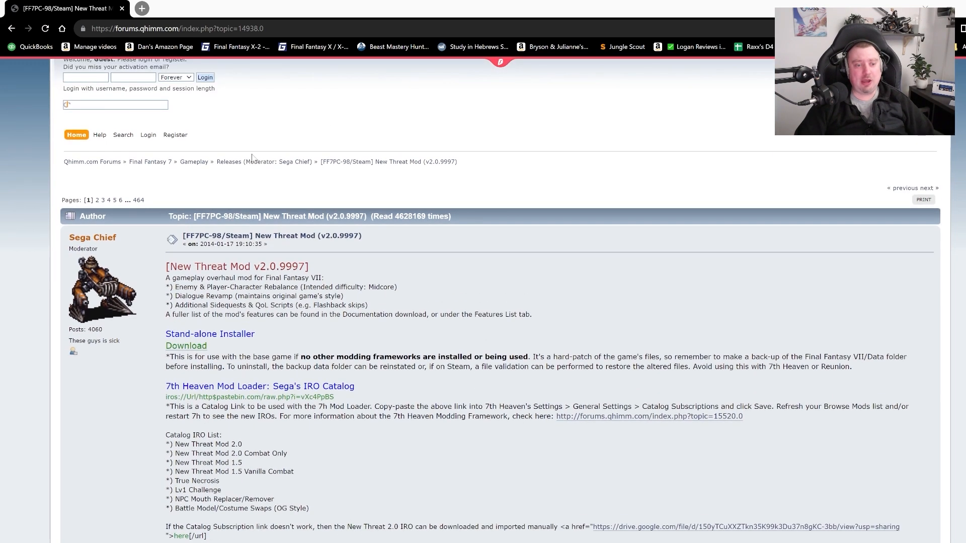
scroll(down, 3)
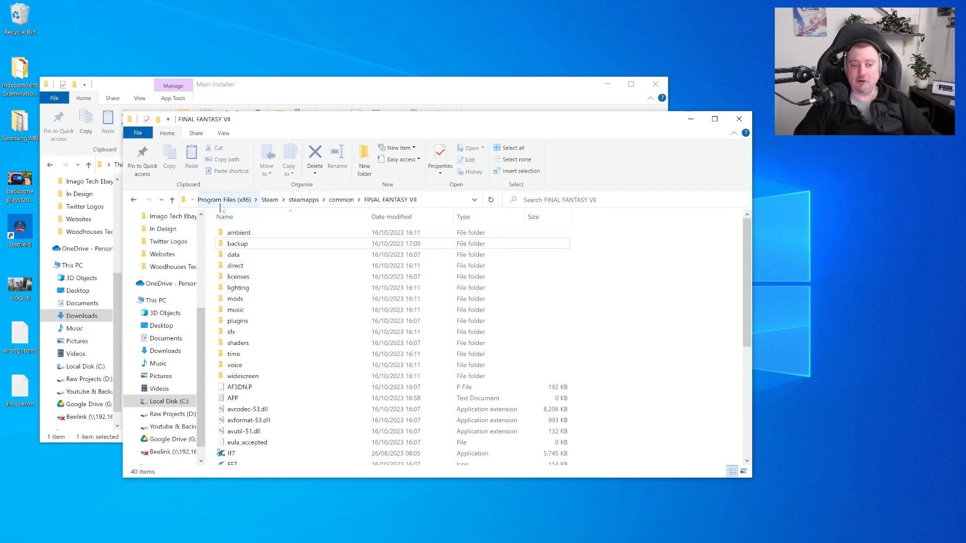
mouse_move(424, 206)
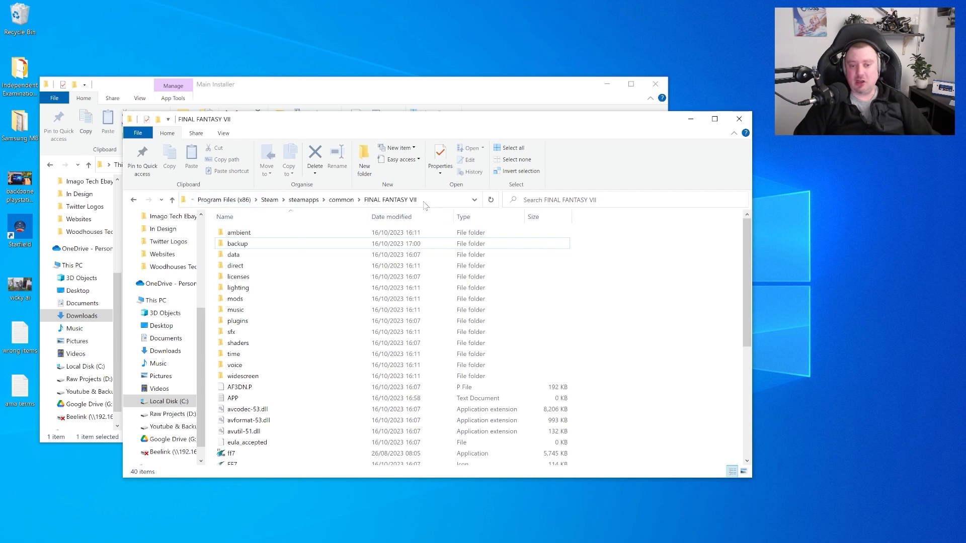
Copy the game's data folder into the backup folder and verify its contents
click(265, 244)
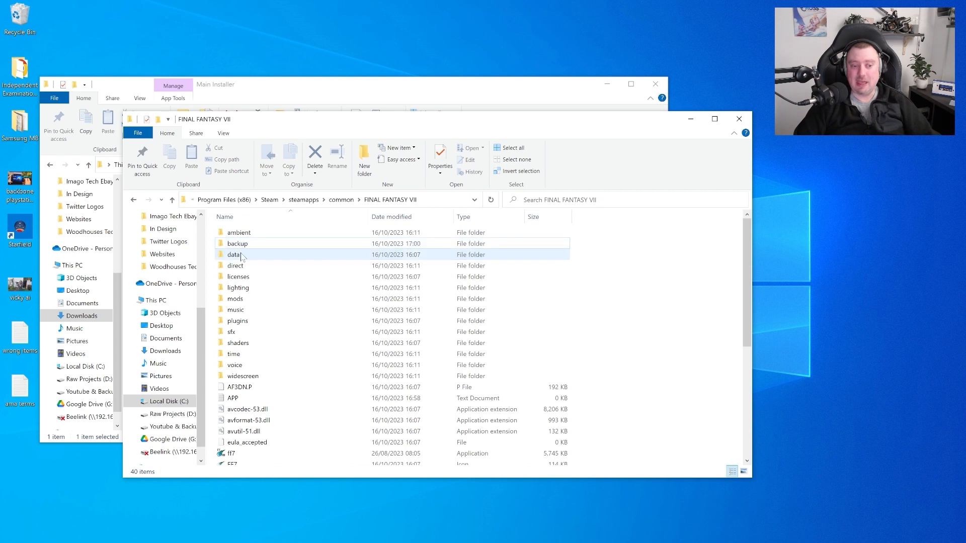
right_click(235, 255)
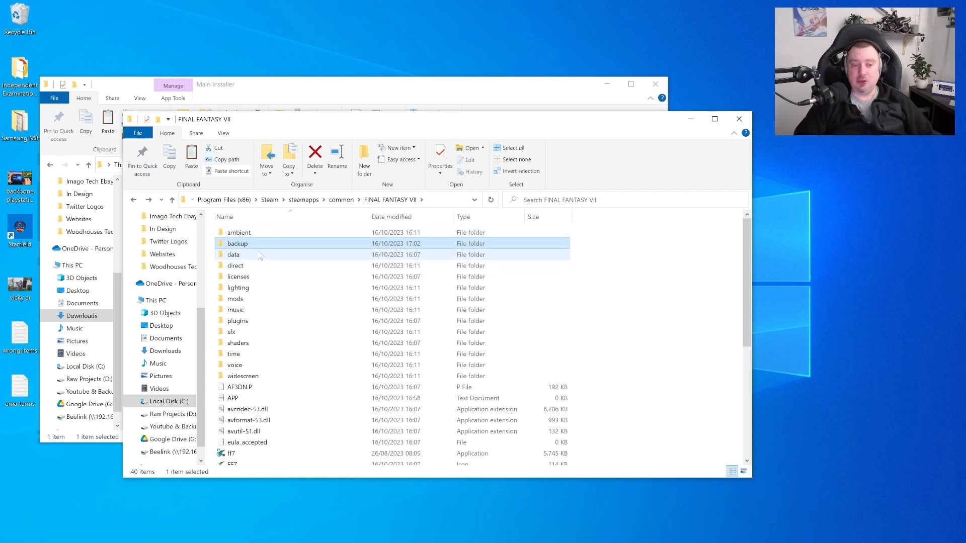
double_click(237, 244)
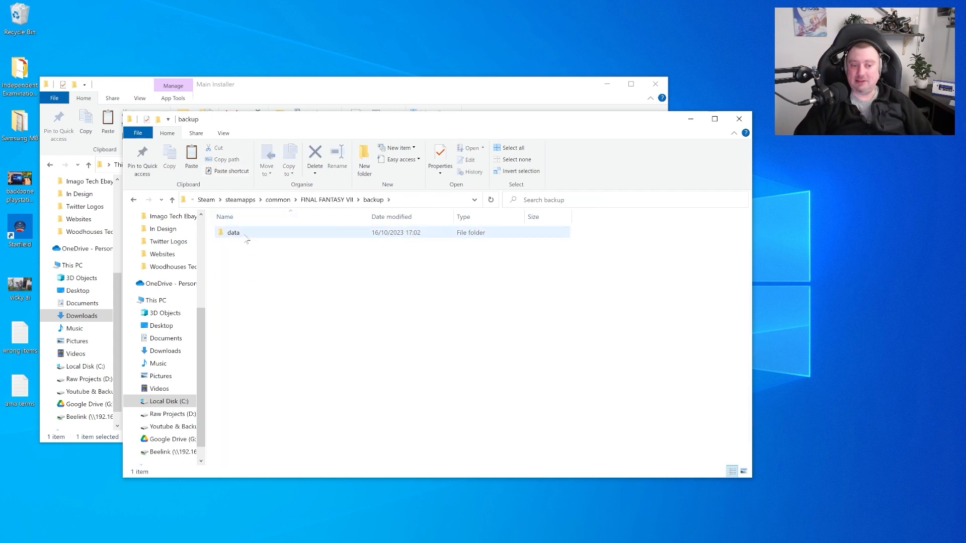
click(173, 199)
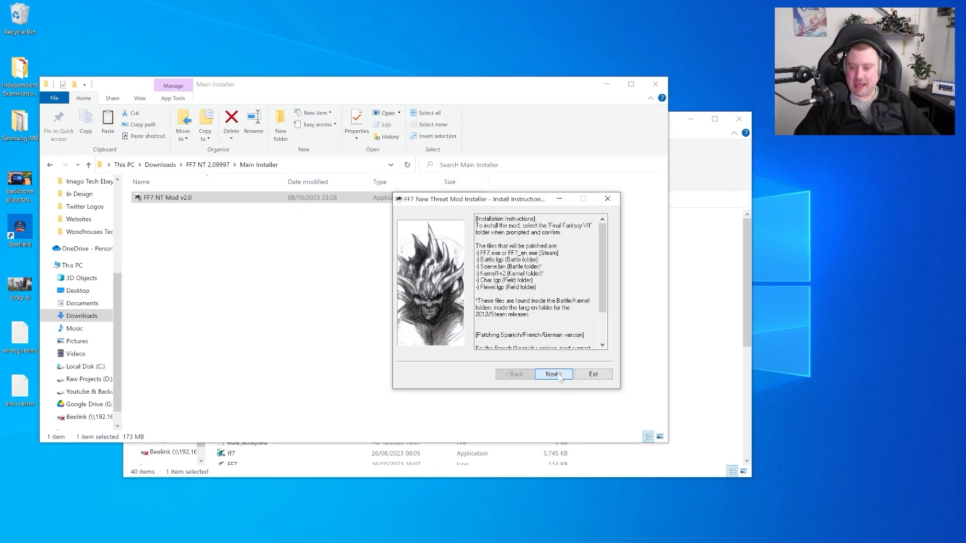
Install the mod into the Steam FINAL FANTASY VII folder and continue past the finished log
click(553, 375)
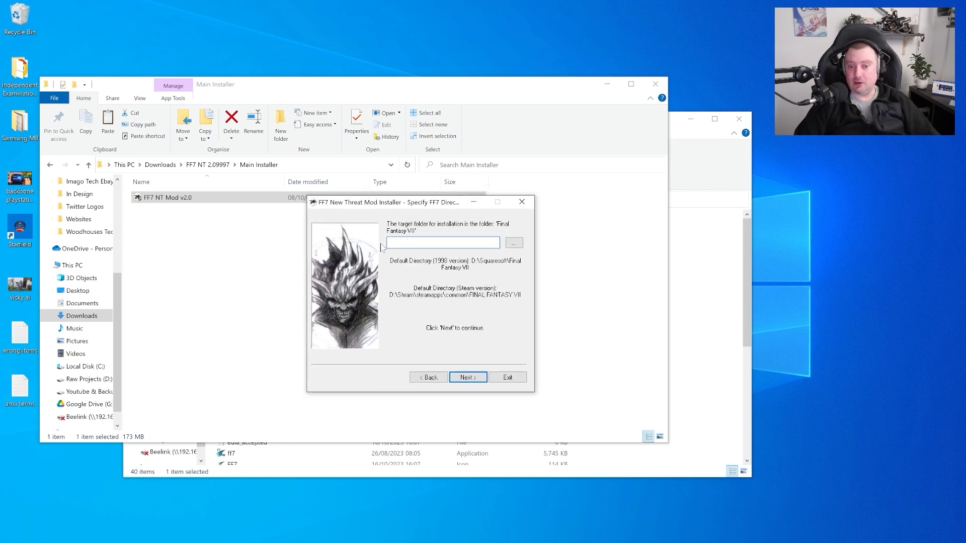
mouse_move(548, 247)
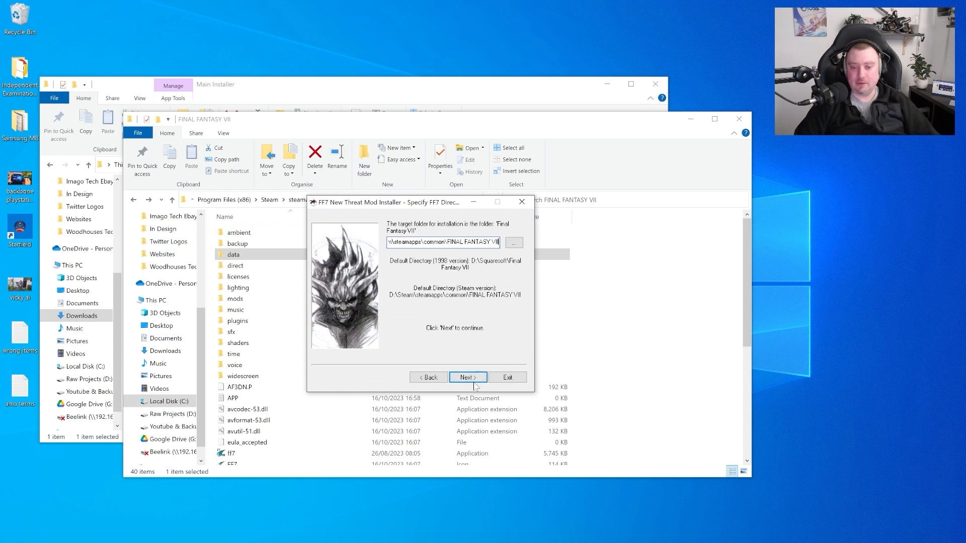
click(467, 377)
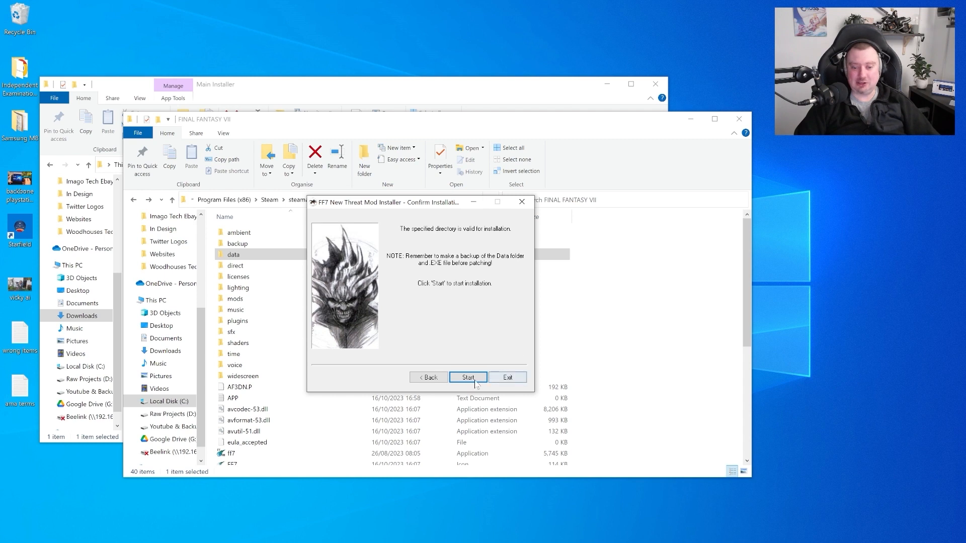
click(467, 377)
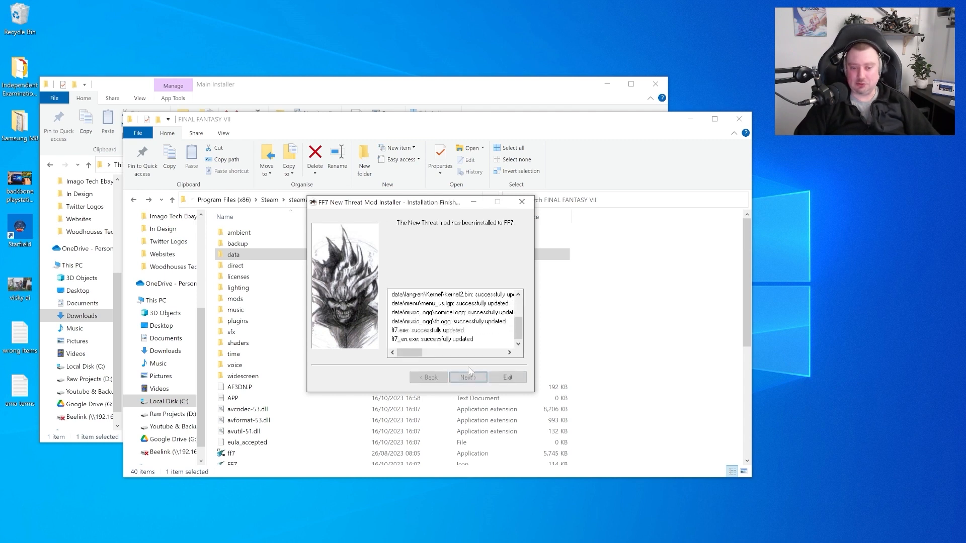
click(468, 377)
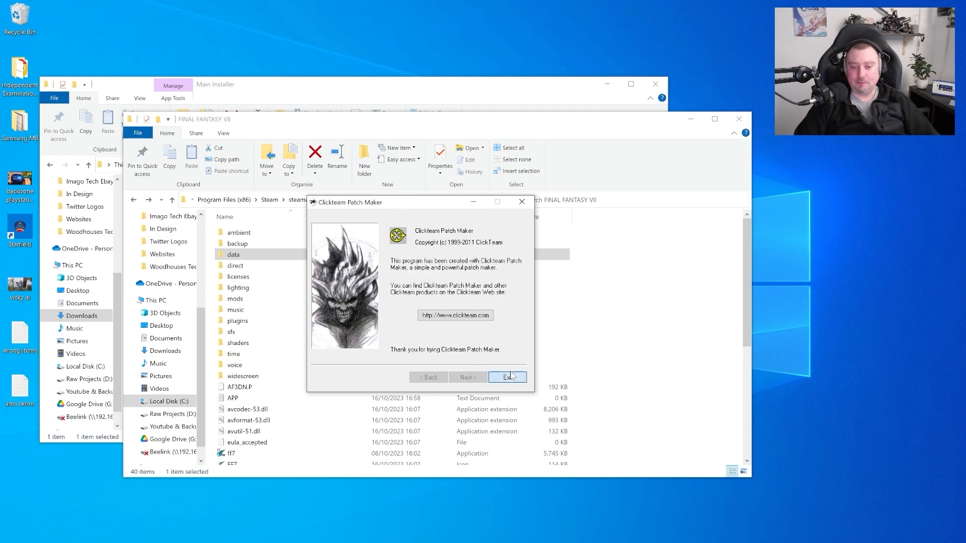
Exit the installer and launch the patched ff7_en executable
click(507, 376)
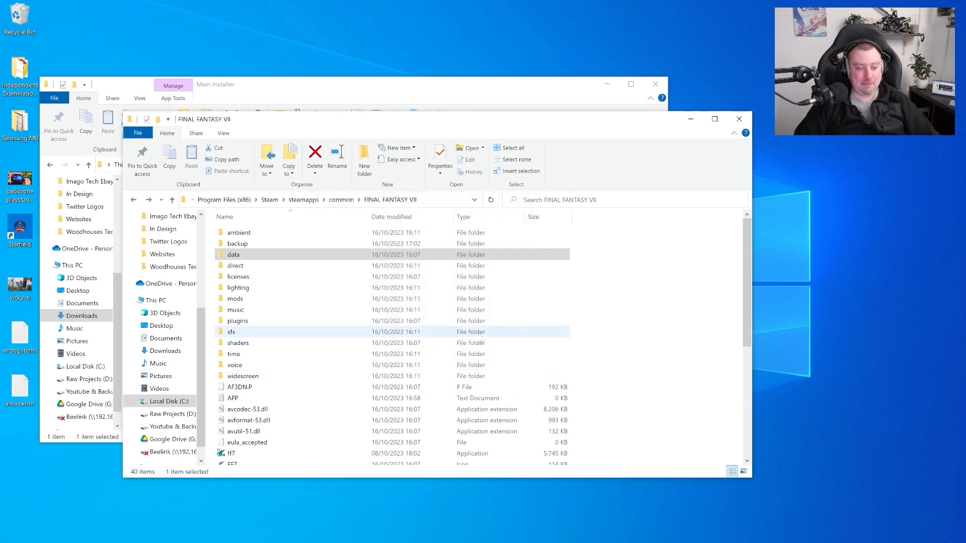
scroll(down, 3)
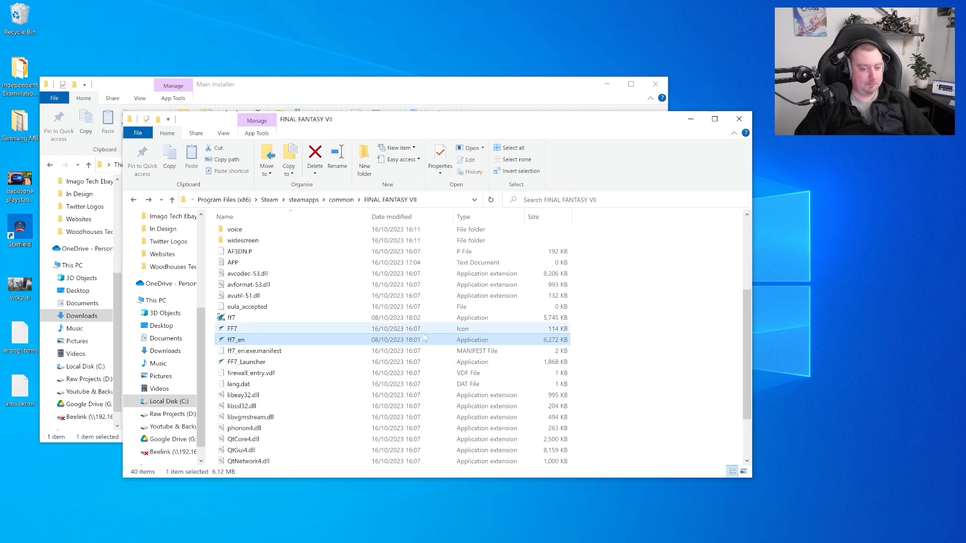
double_click(235, 339)
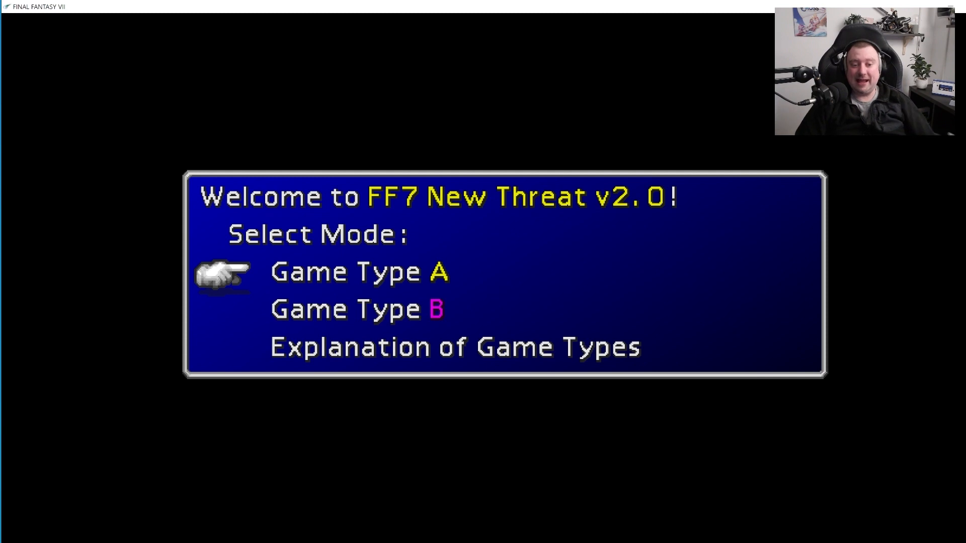
key(Down)
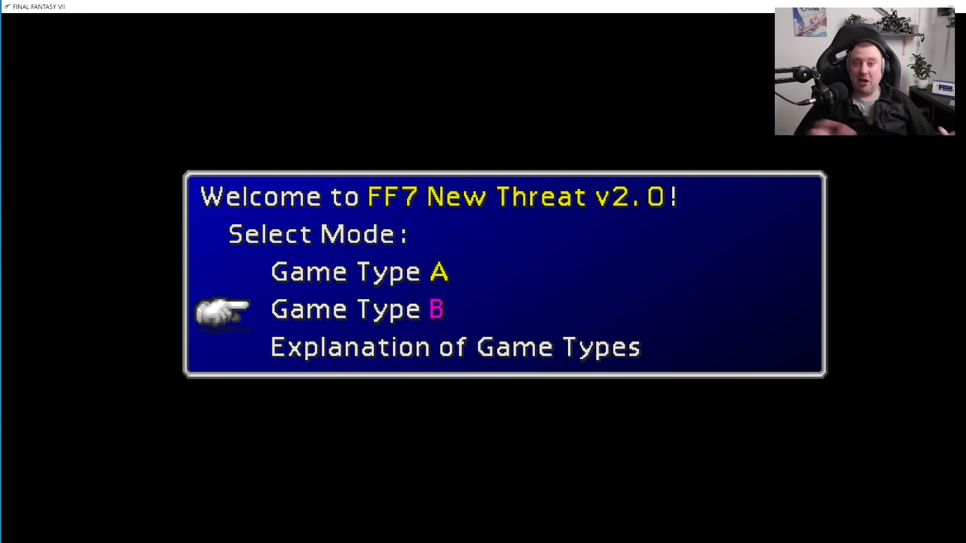
key(up)
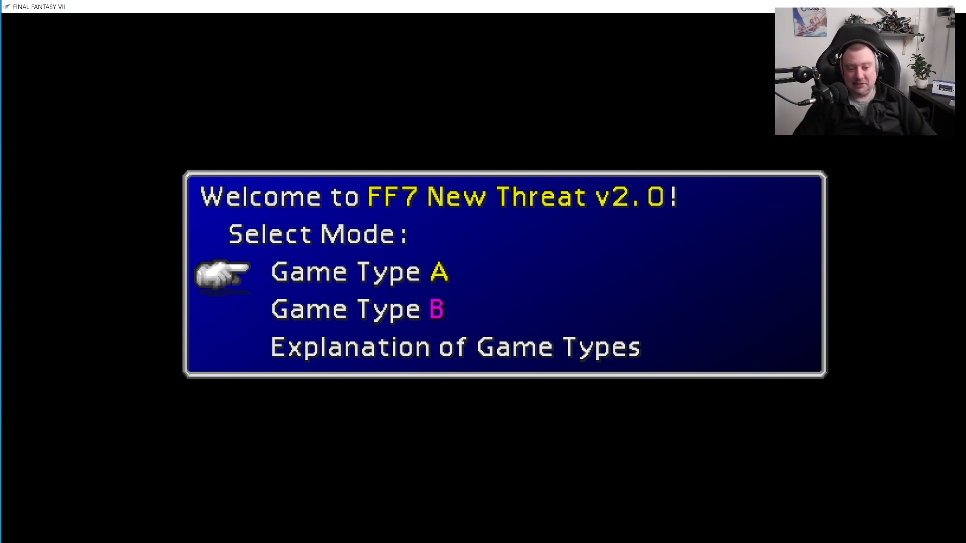
key(down)
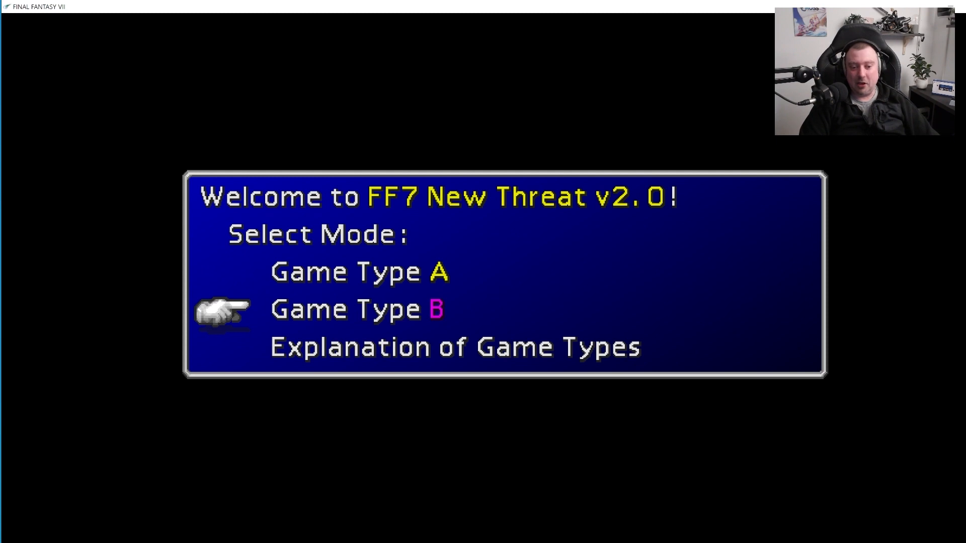